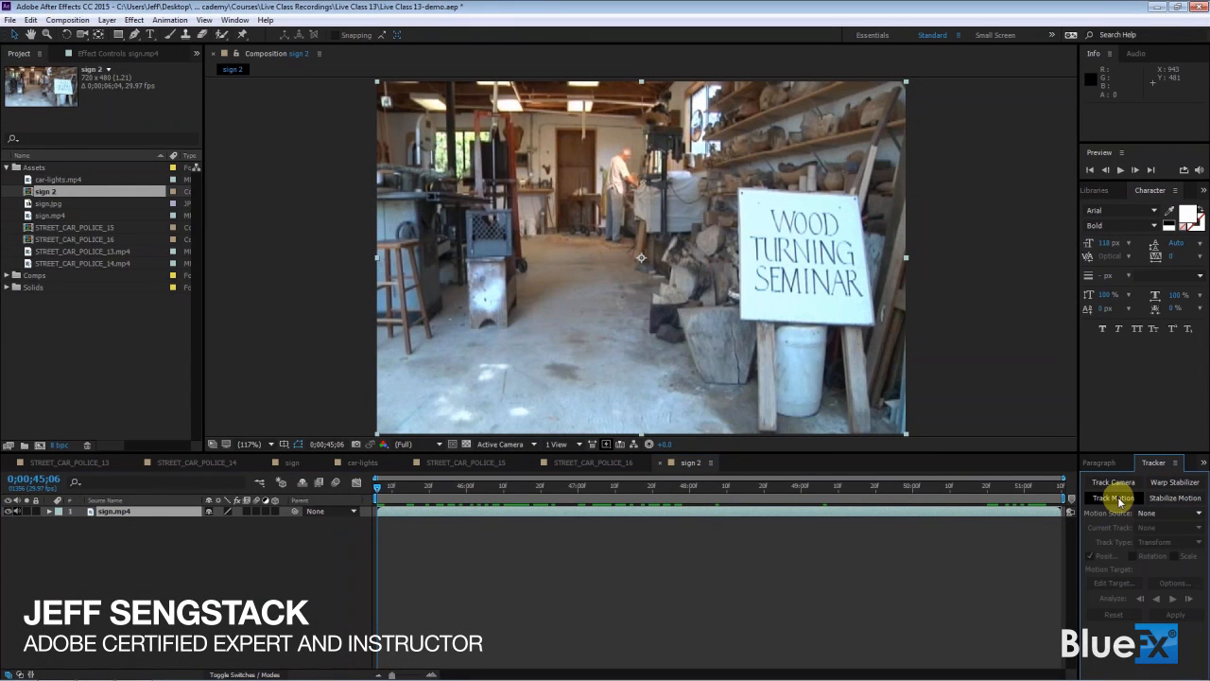
Step: Start Track Motion on the sign footage with Perspective corner pin as the track type
click(1114, 500)
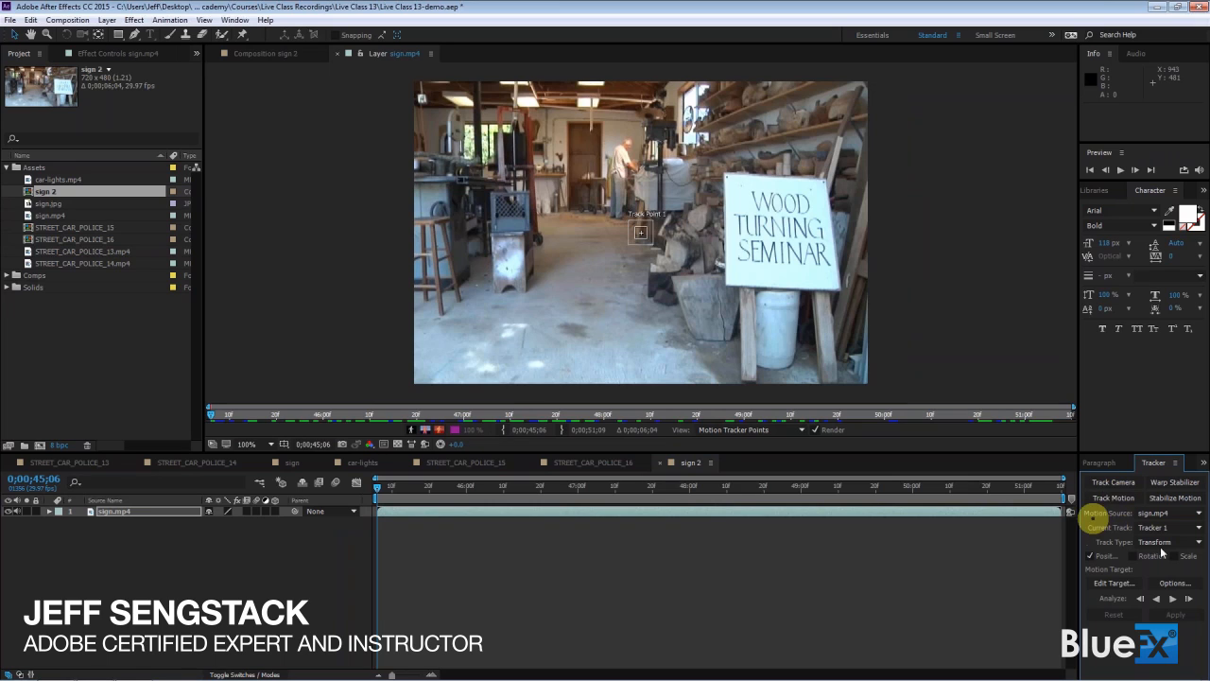
click(1173, 541)
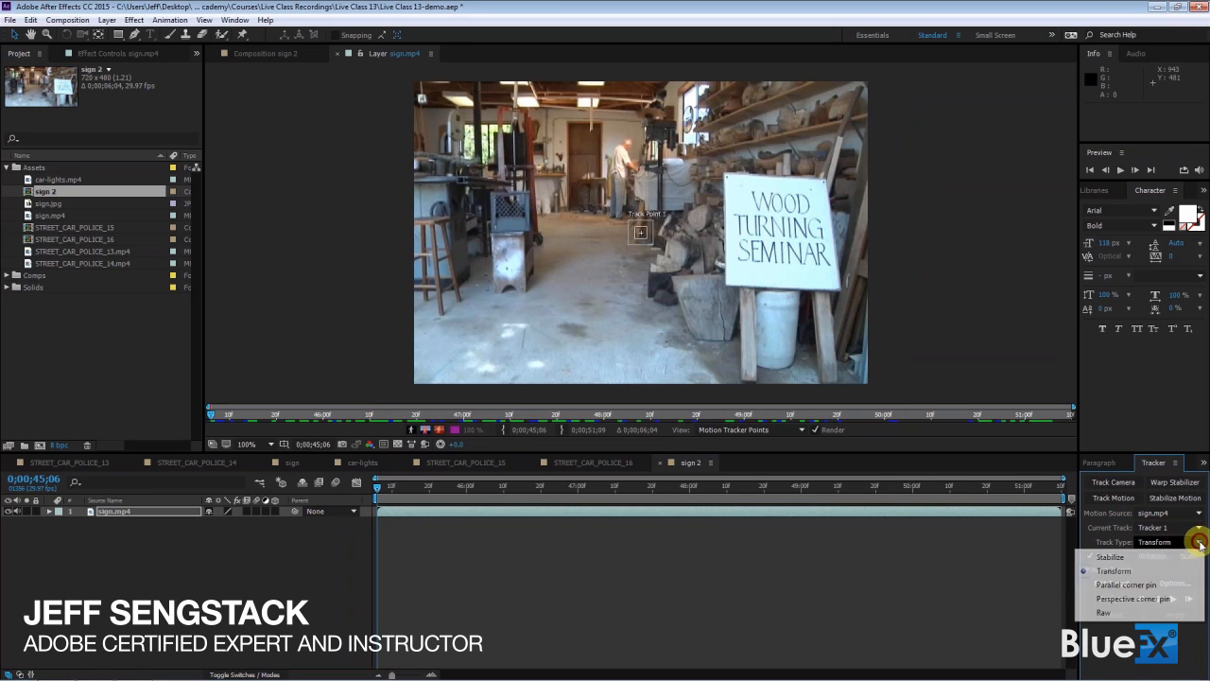
mouse_move(1134, 598)
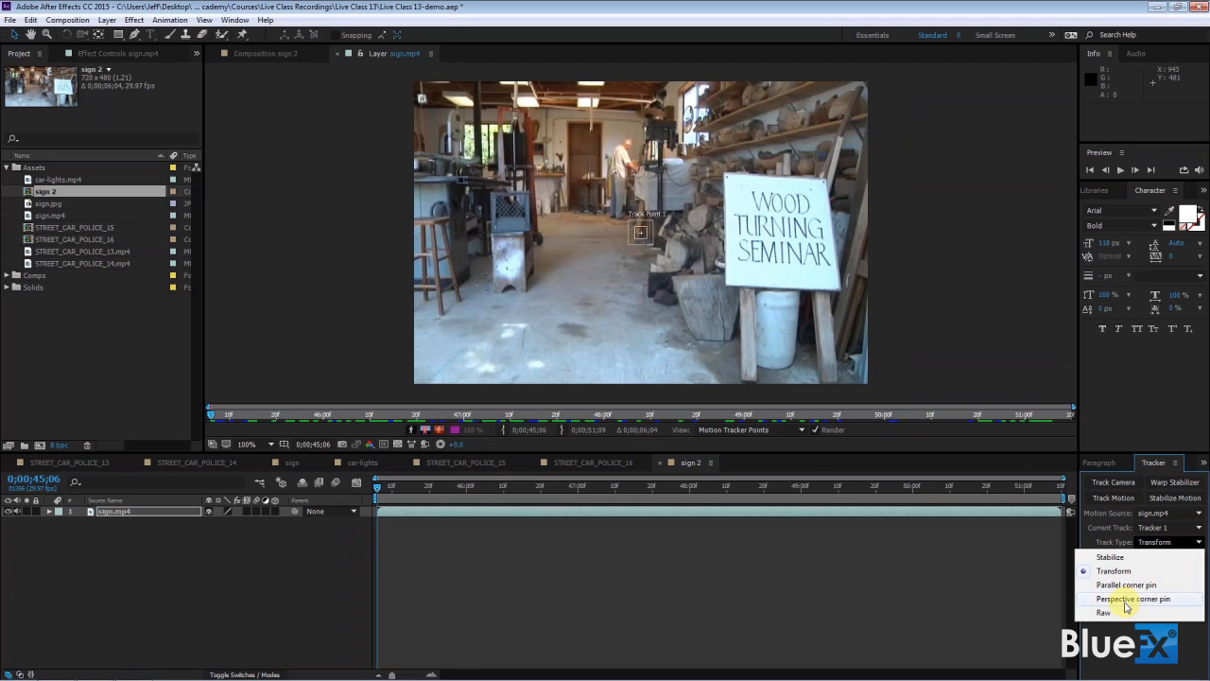
click(1135, 598)
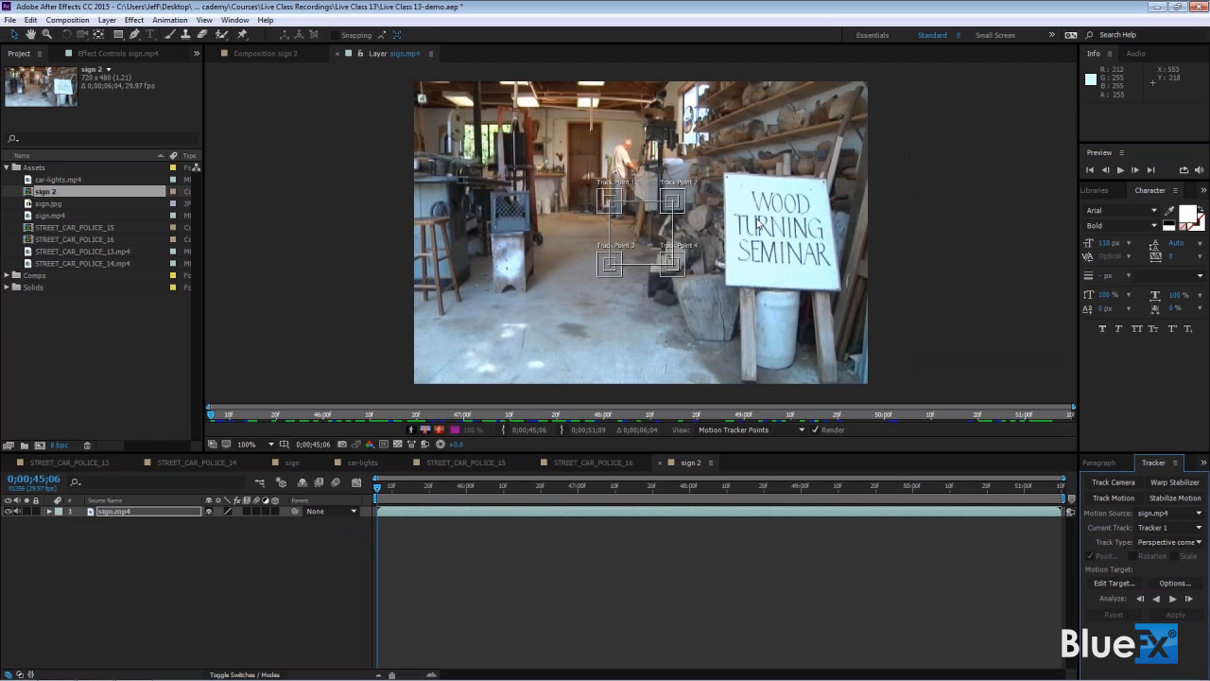
mouse_move(525, 121)
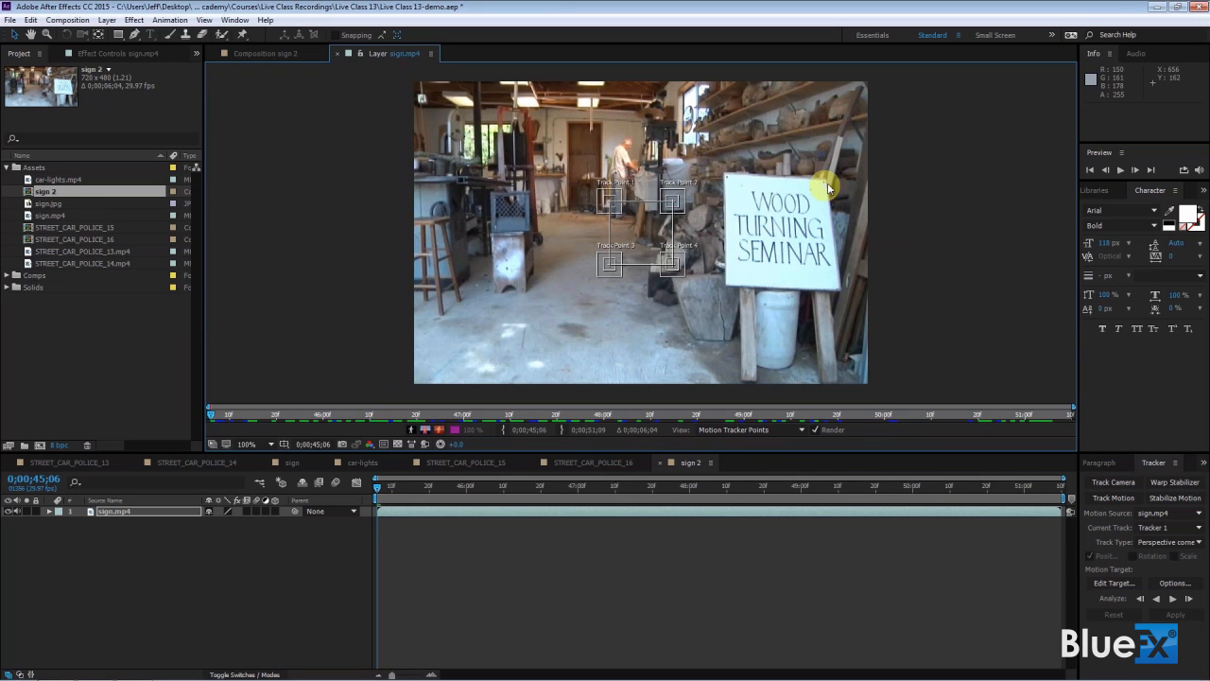
mouse_move(822, 186)
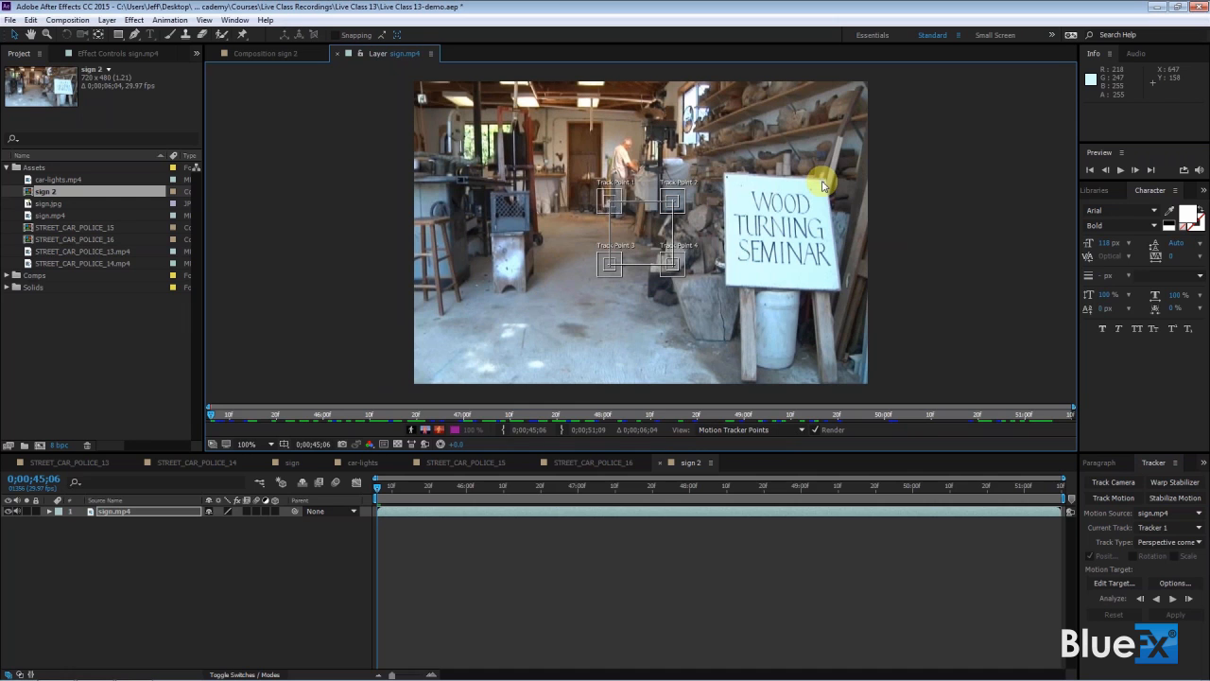
mouse_move(840, 217)
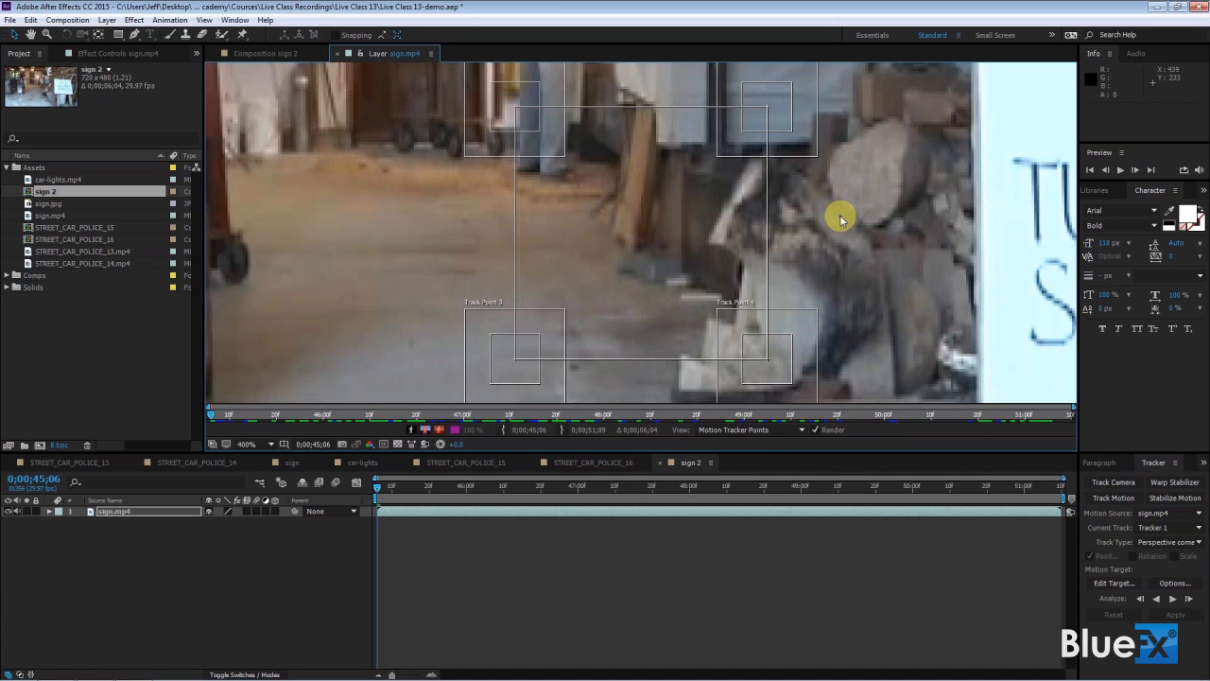
mouse_move(783, 166)
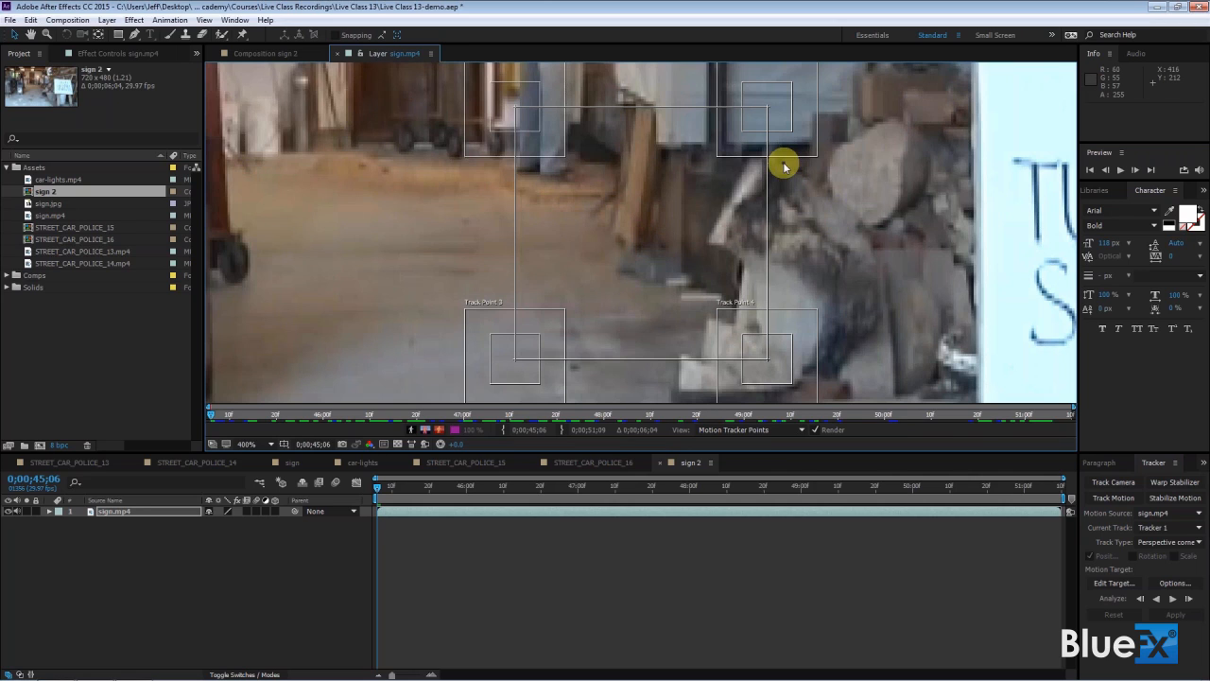
mouse_move(972, 111)
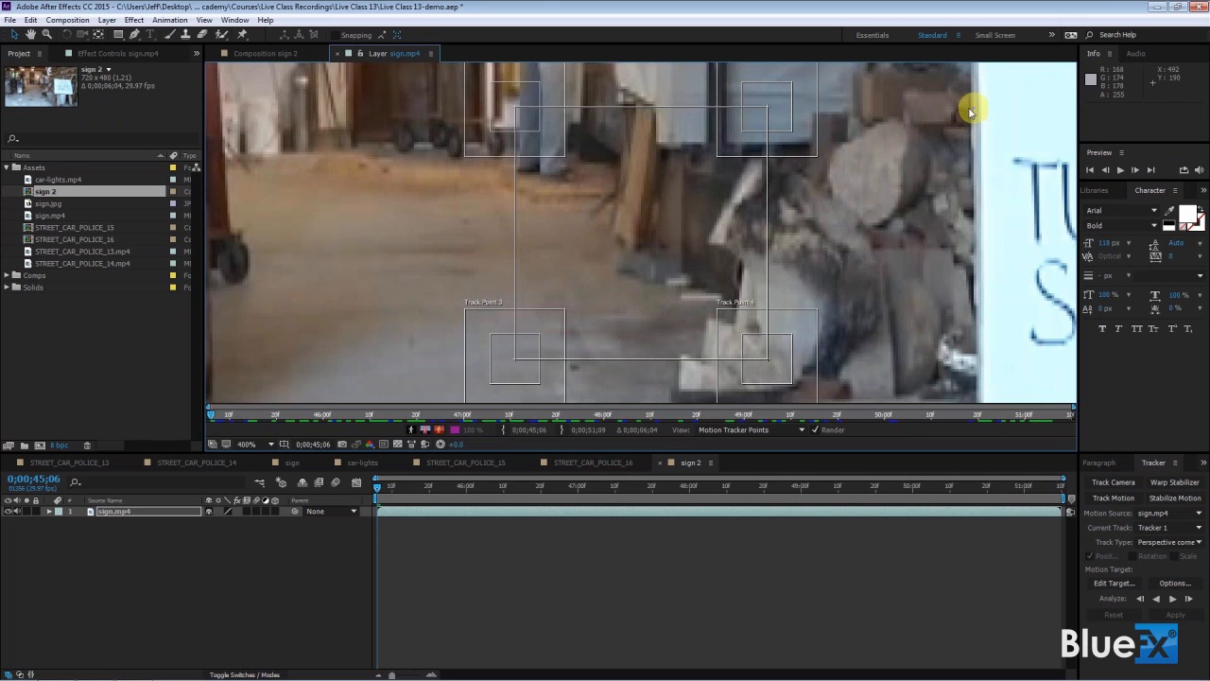
Step: Drag the upper and lower track points onto the corners of the Wood Turning Seminar sign
drag(974, 114, 1049, 91)
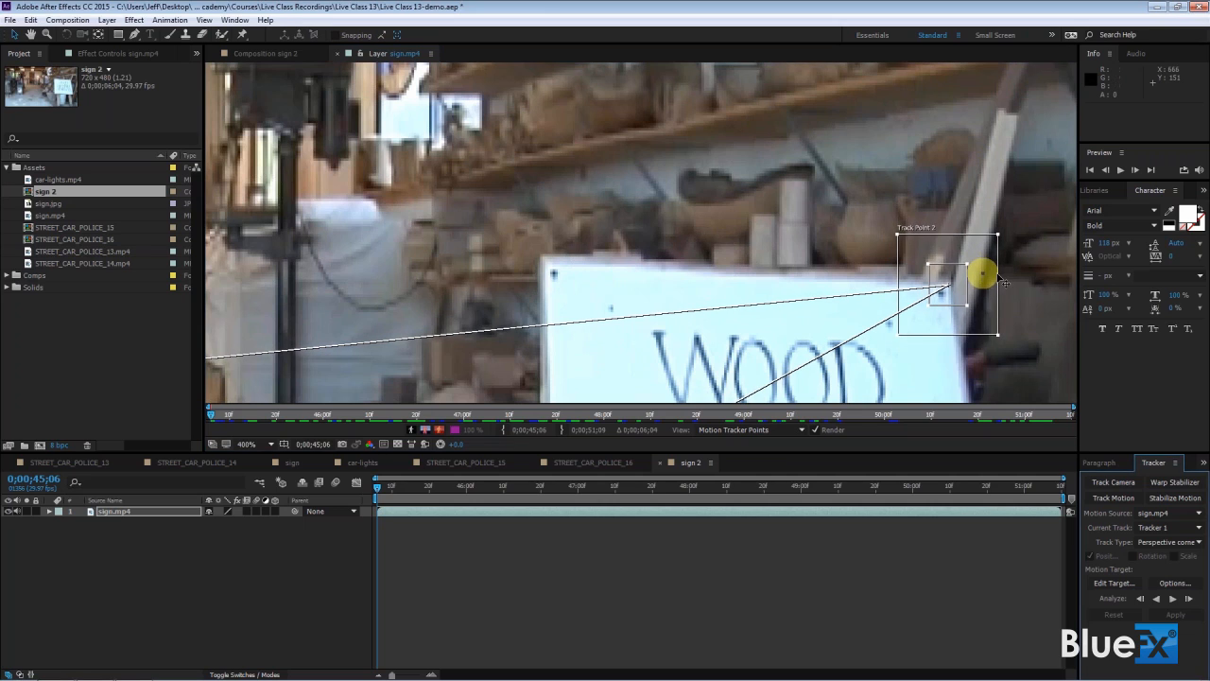
drag(983, 280, 987, 291)
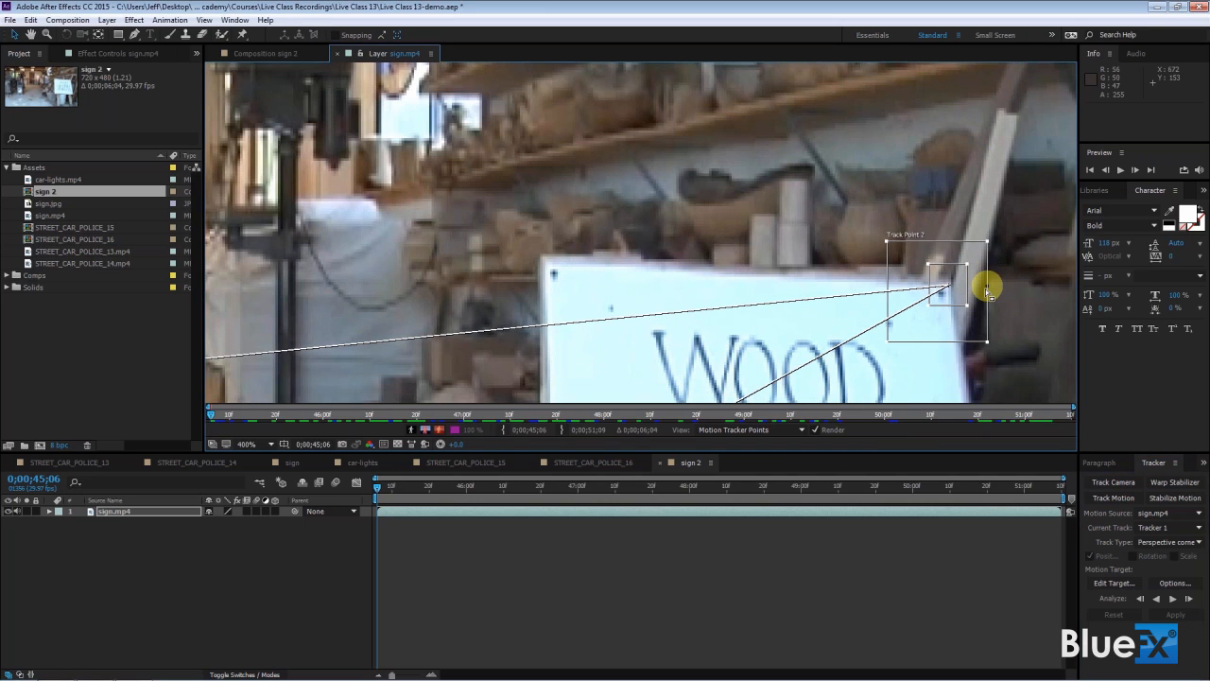
drag(988, 288, 964, 291)
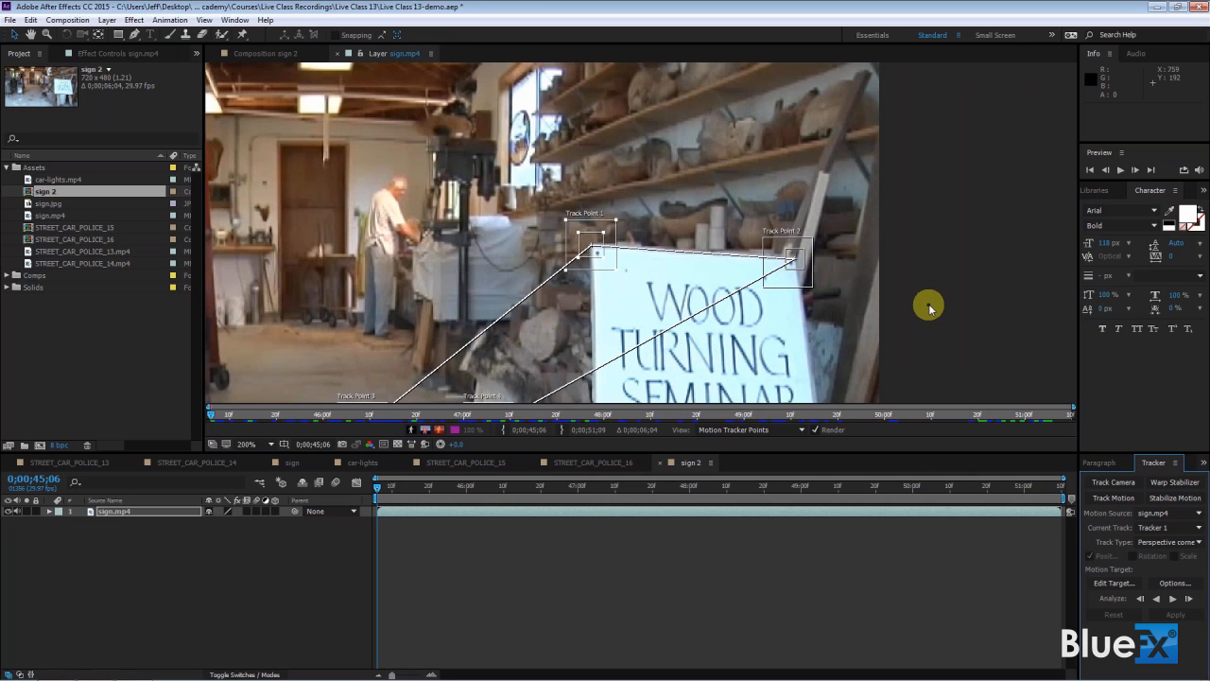
mouse_move(893, 344)
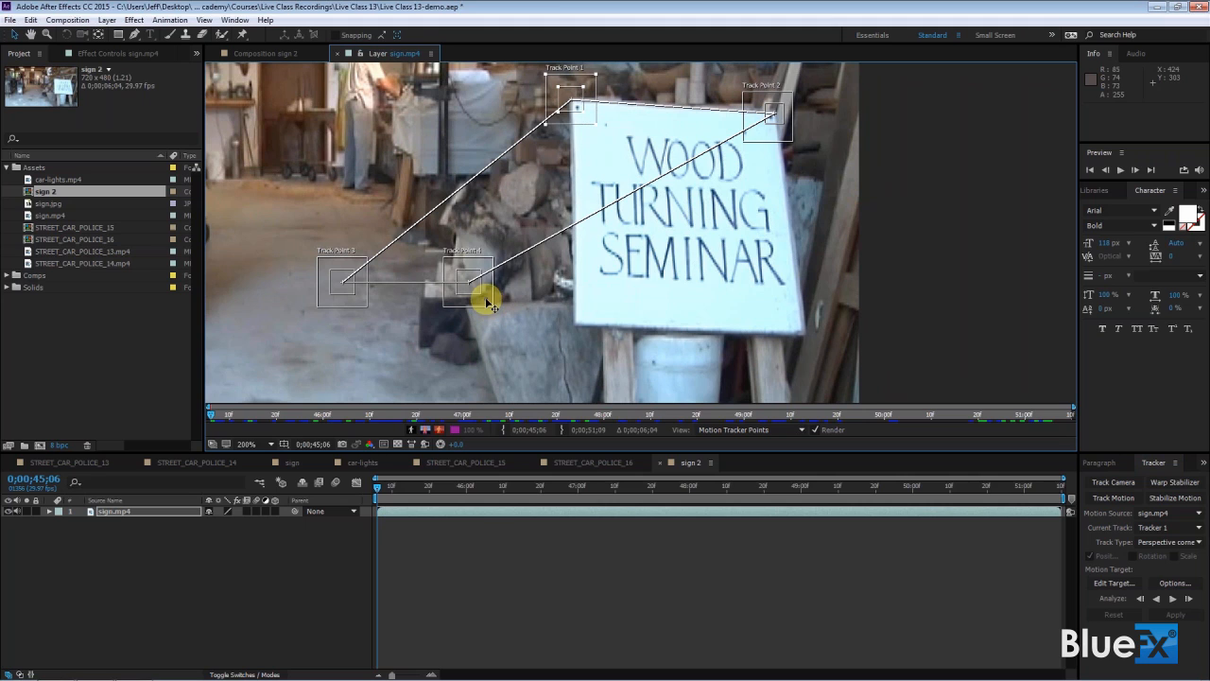
drag(469, 283, 809, 326)
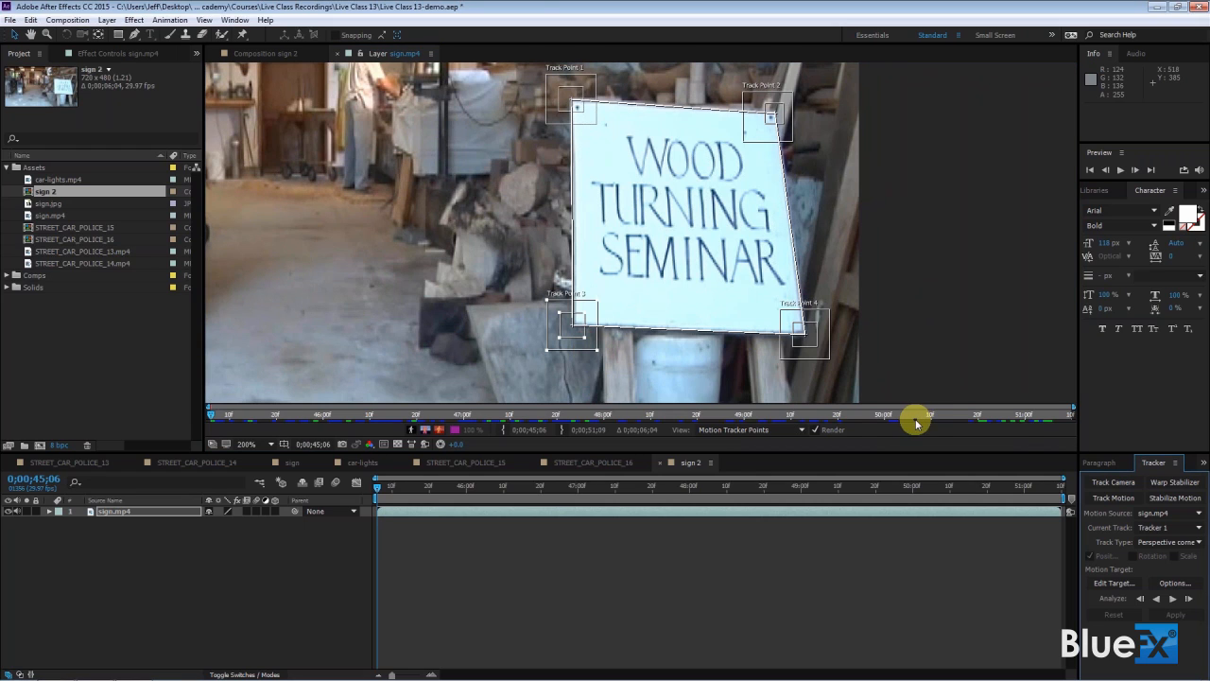
mouse_move(718, 193)
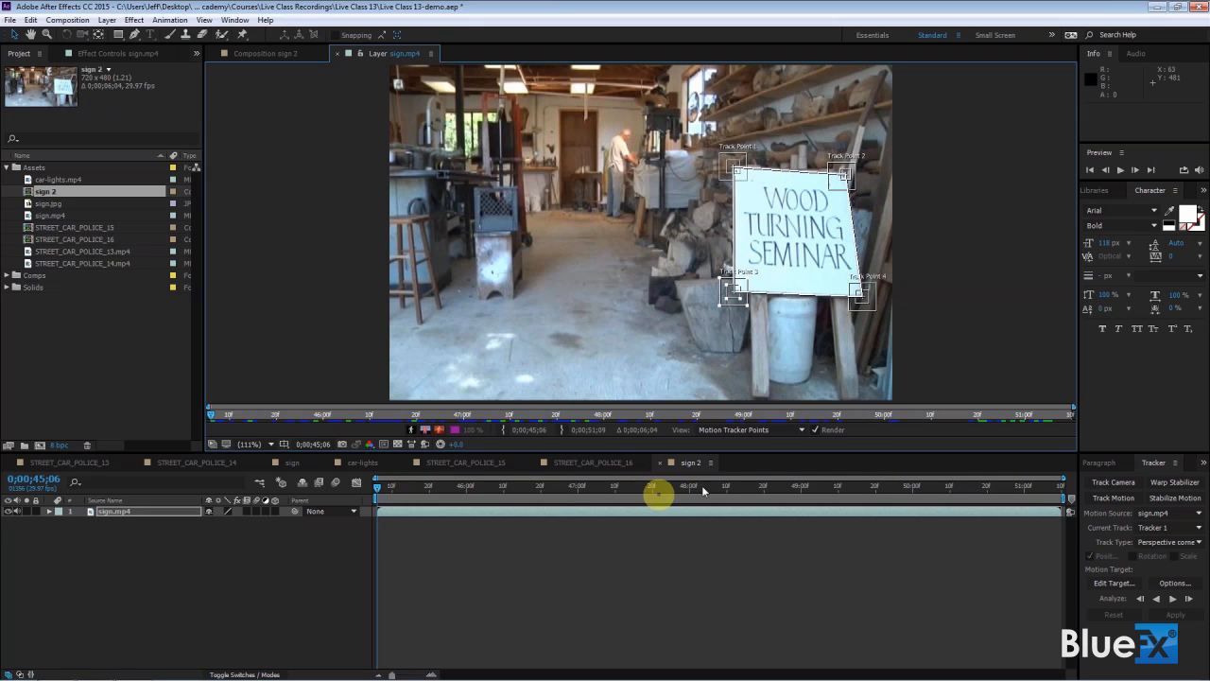
mouse_move(696, 492)
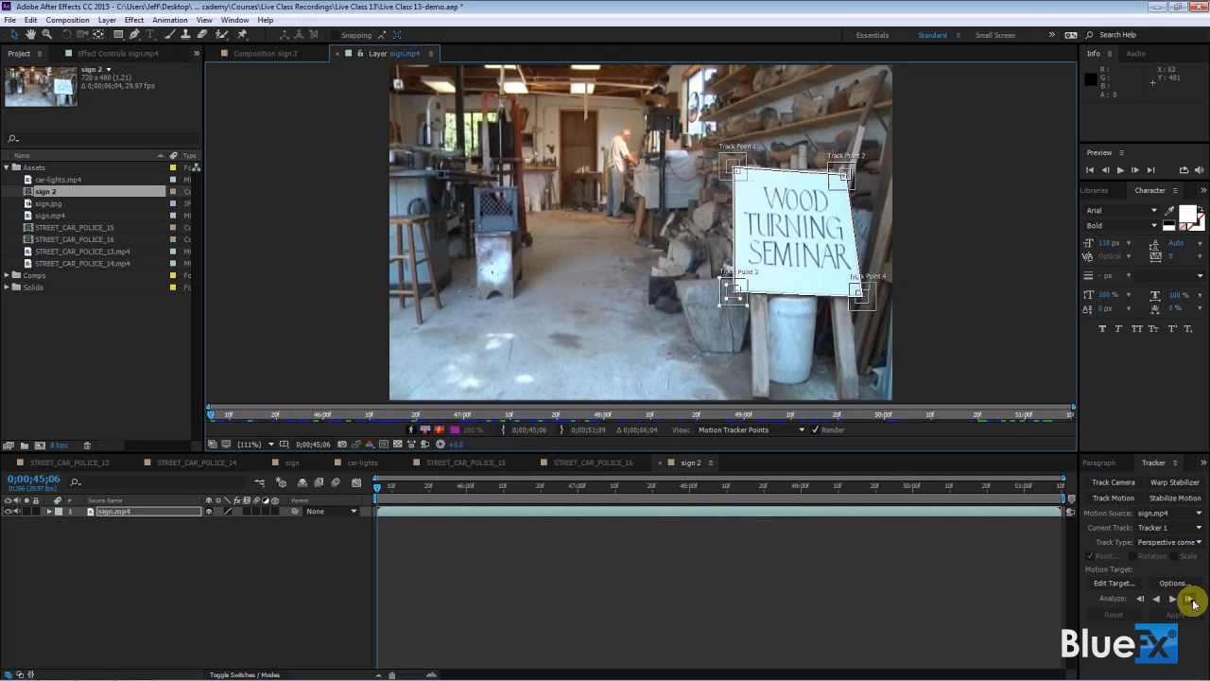
mouse_move(1175, 597)
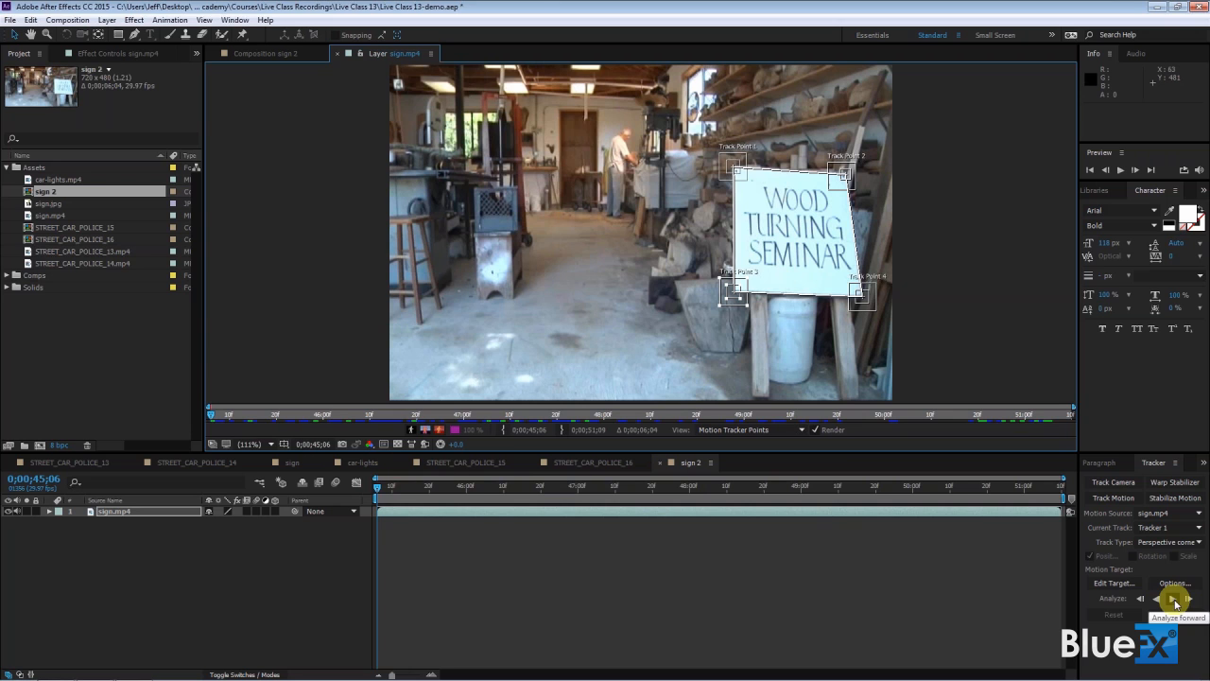
Step: Analyze the four sign-corner track points forward through the whole clip
click(1172, 598)
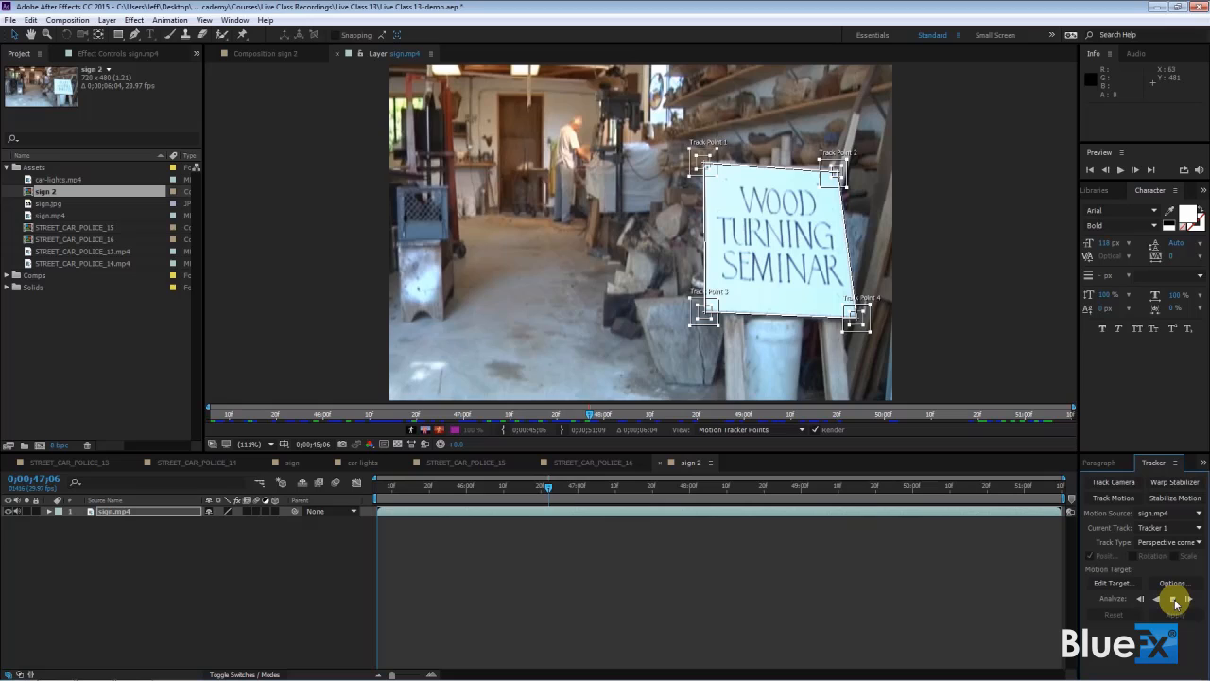
click(1142, 598)
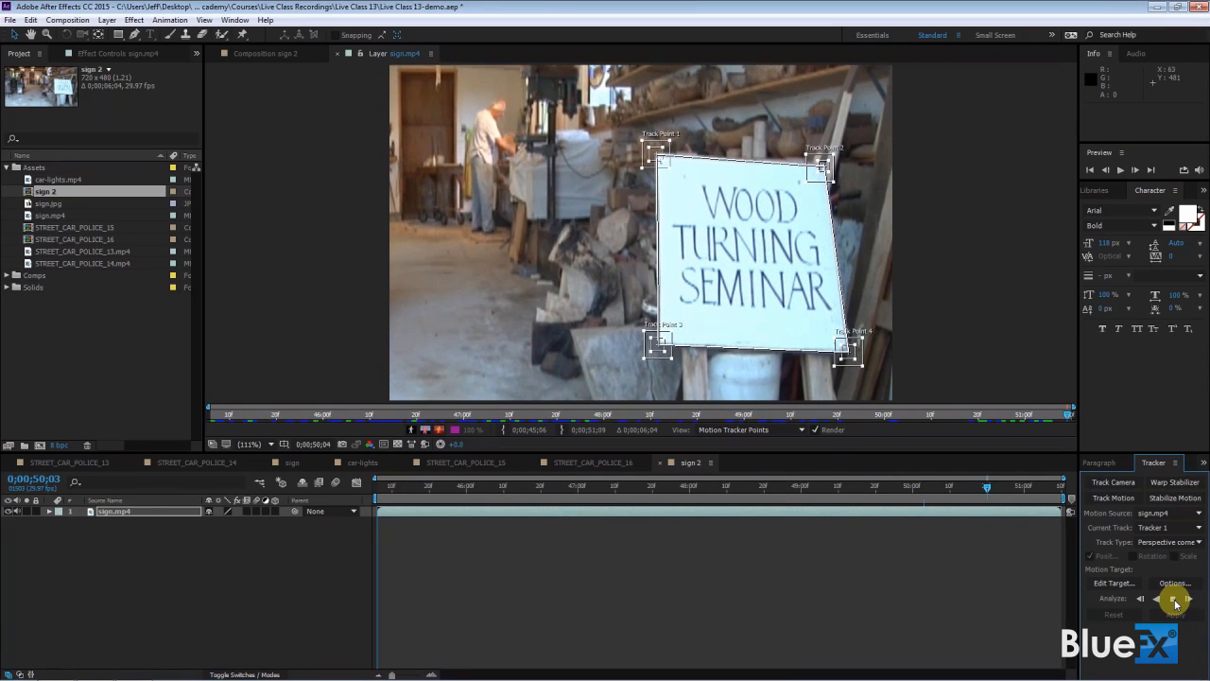
click(1175, 598)
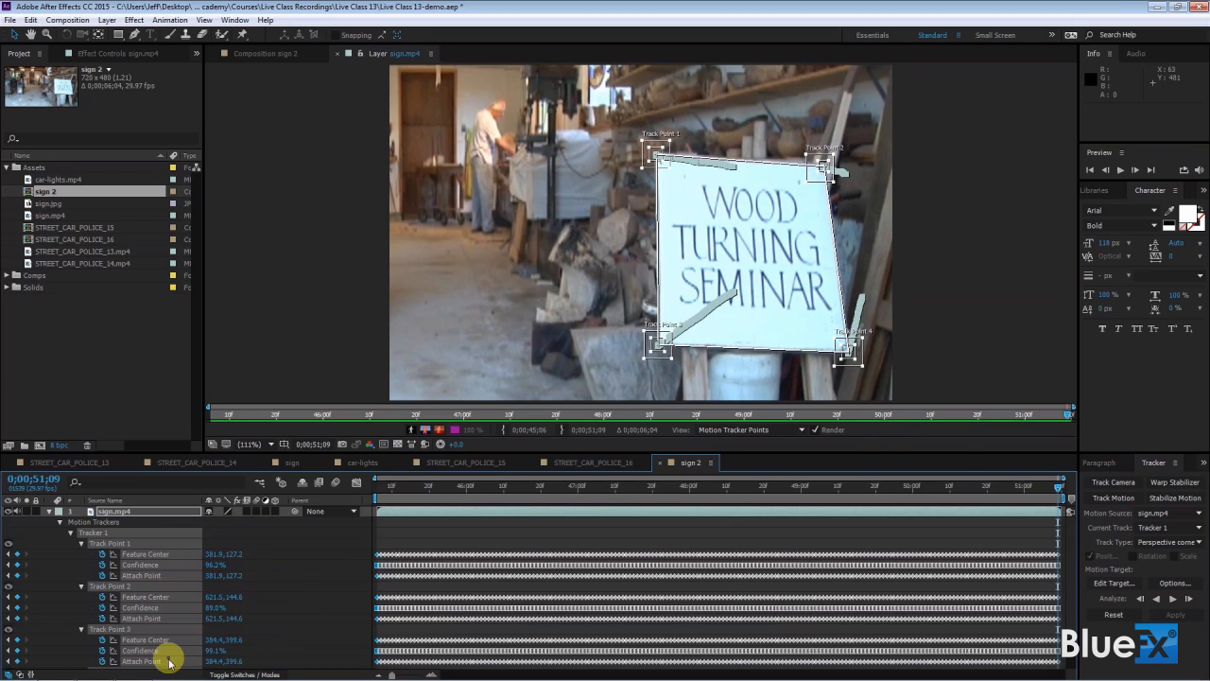
mouse_move(174, 655)
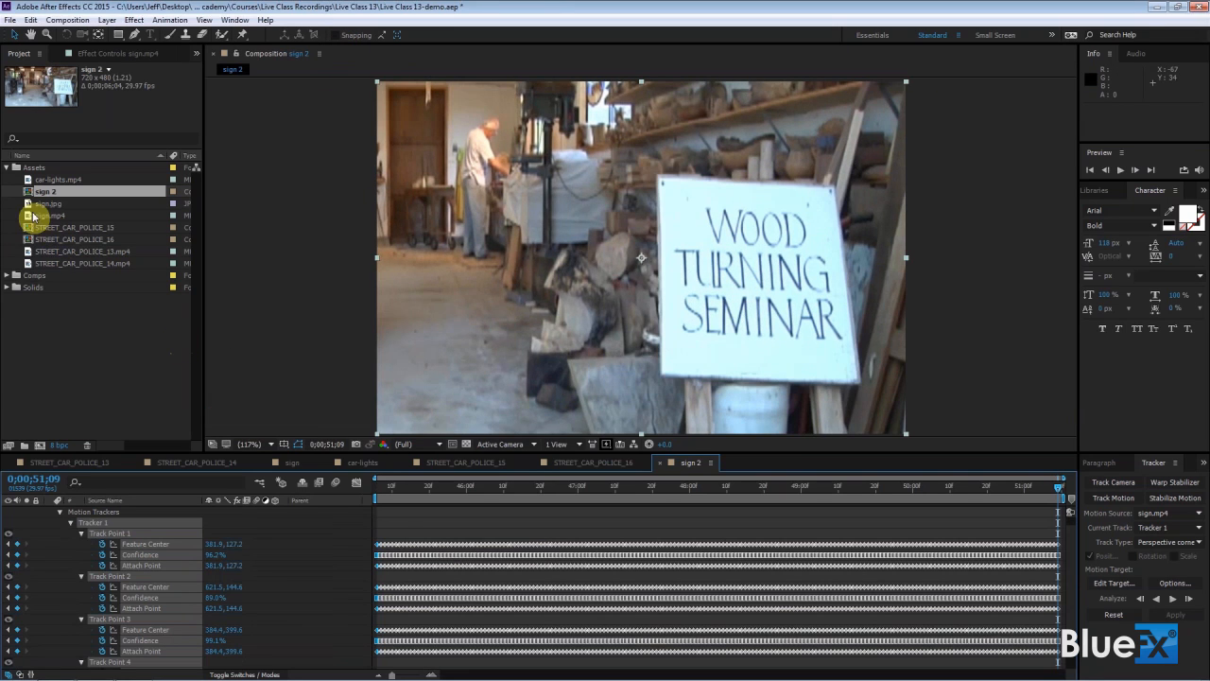
Step: Bring sign.jpg, the yellow CAUTION image, into the composition above the footage
click(49, 204)
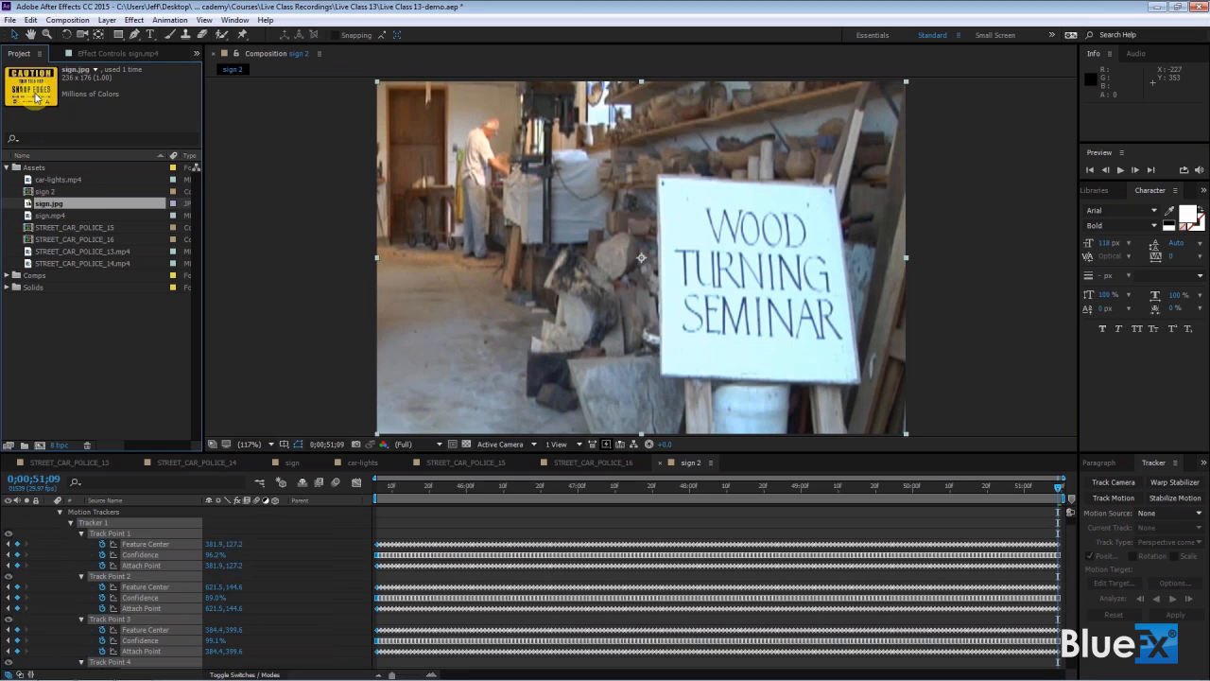
mouse_move(203, 218)
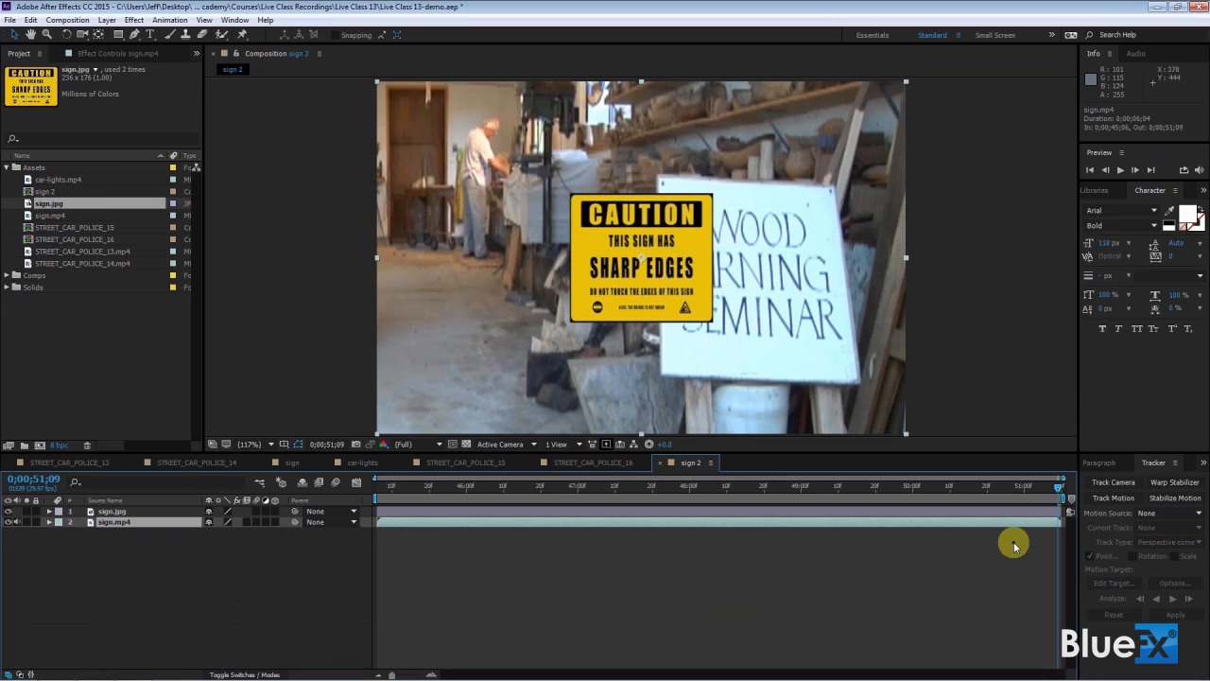
mouse_move(1138, 582)
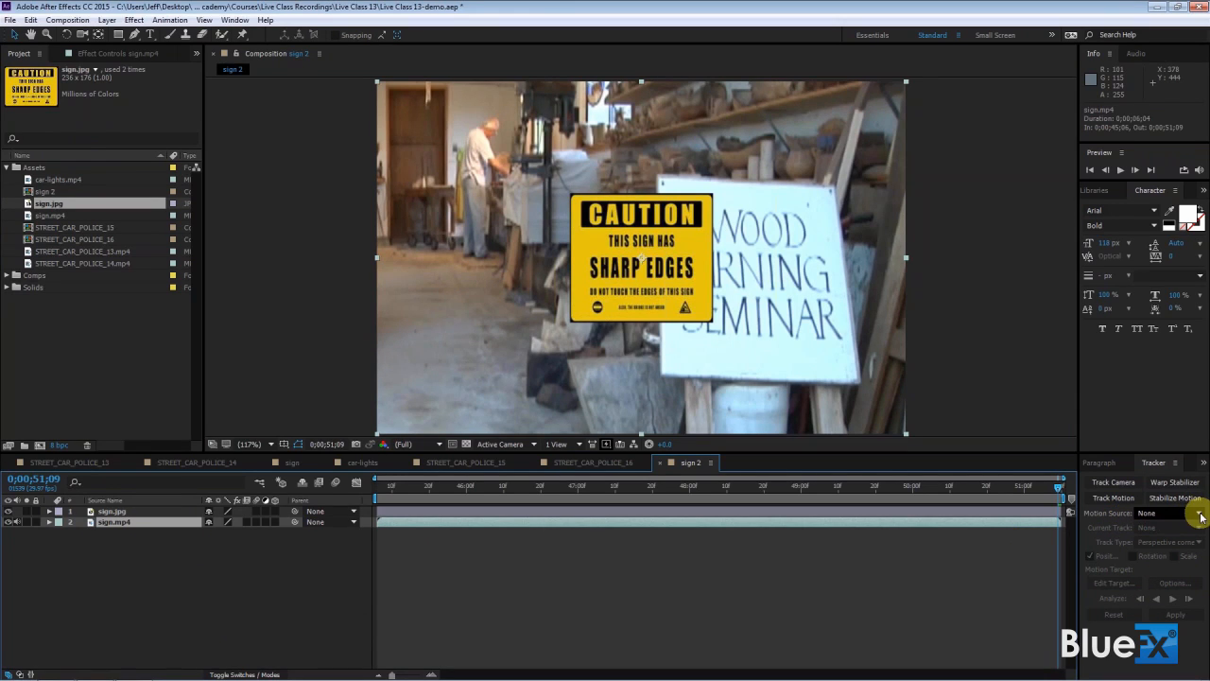
Step: Set sign.jpg as the corner-pin track's target layer via Edit Target and confirm
click(1171, 513)
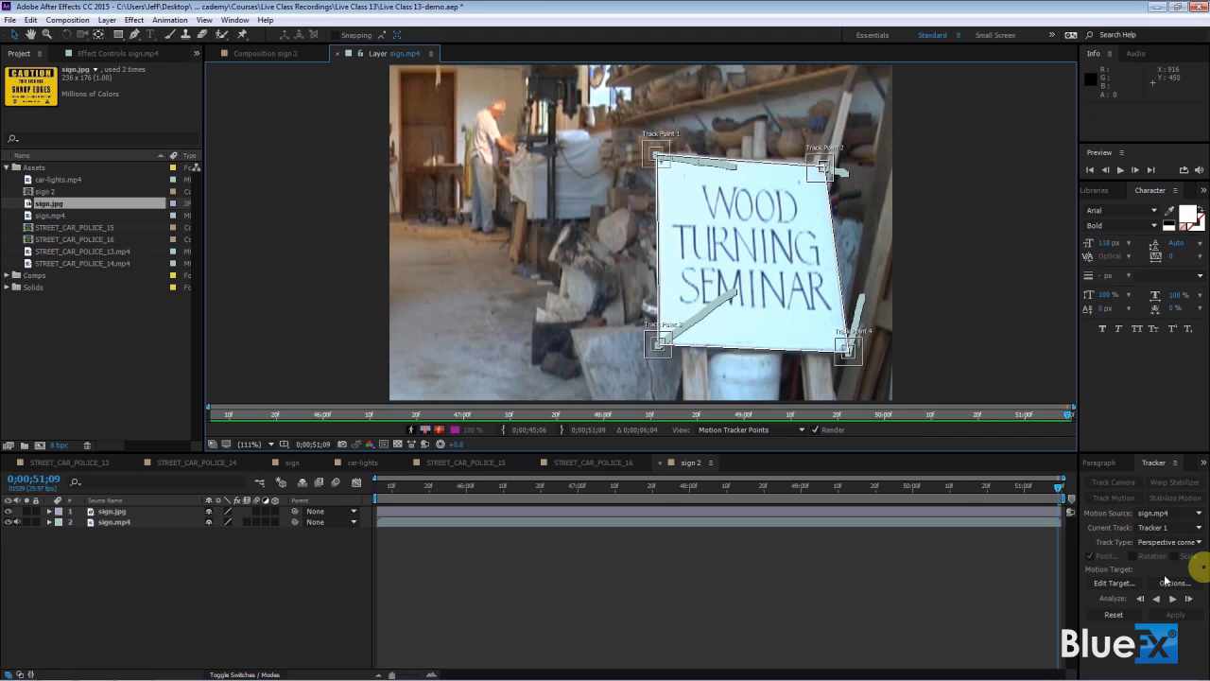
click(1113, 582)
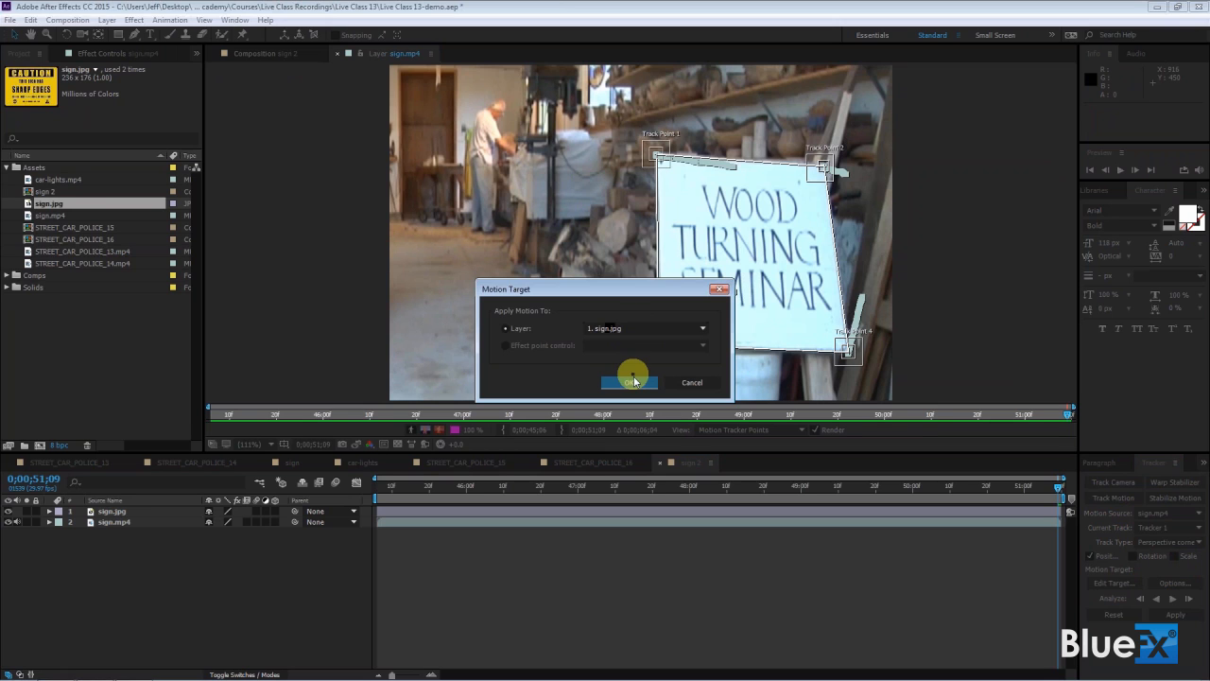
click(631, 382)
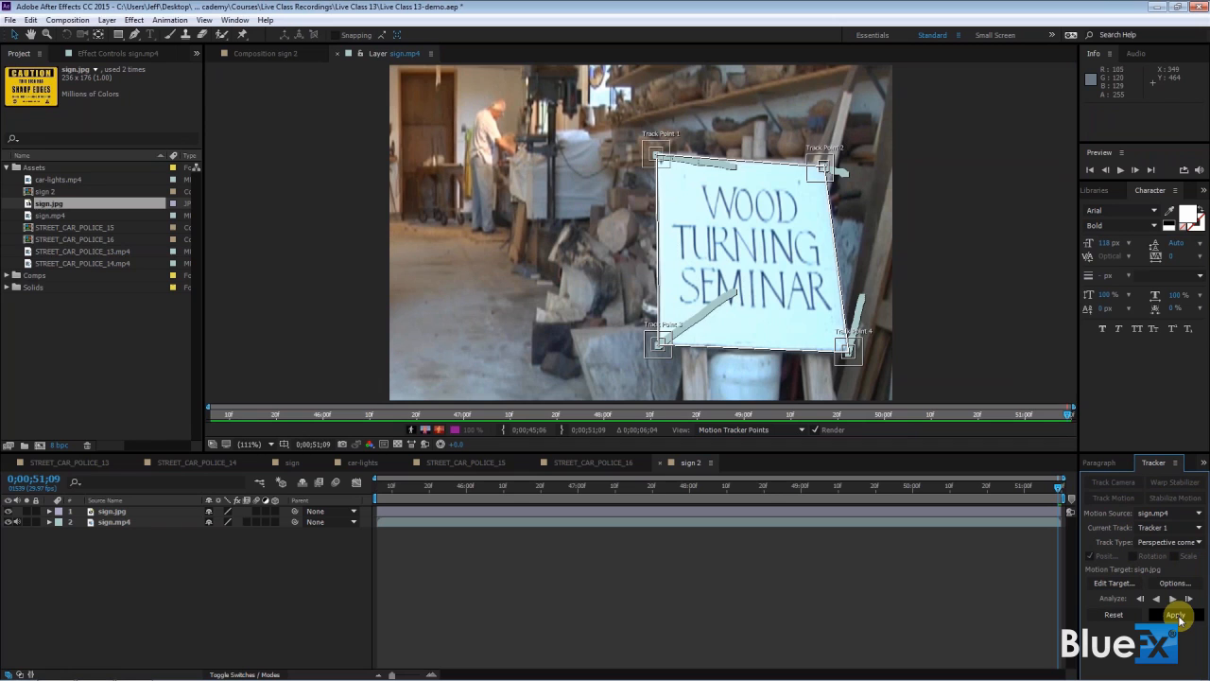
Step: Apply the corner-pin track to the CAUTION sign and scrub to check it follows the seminar sign
click(1177, 614)
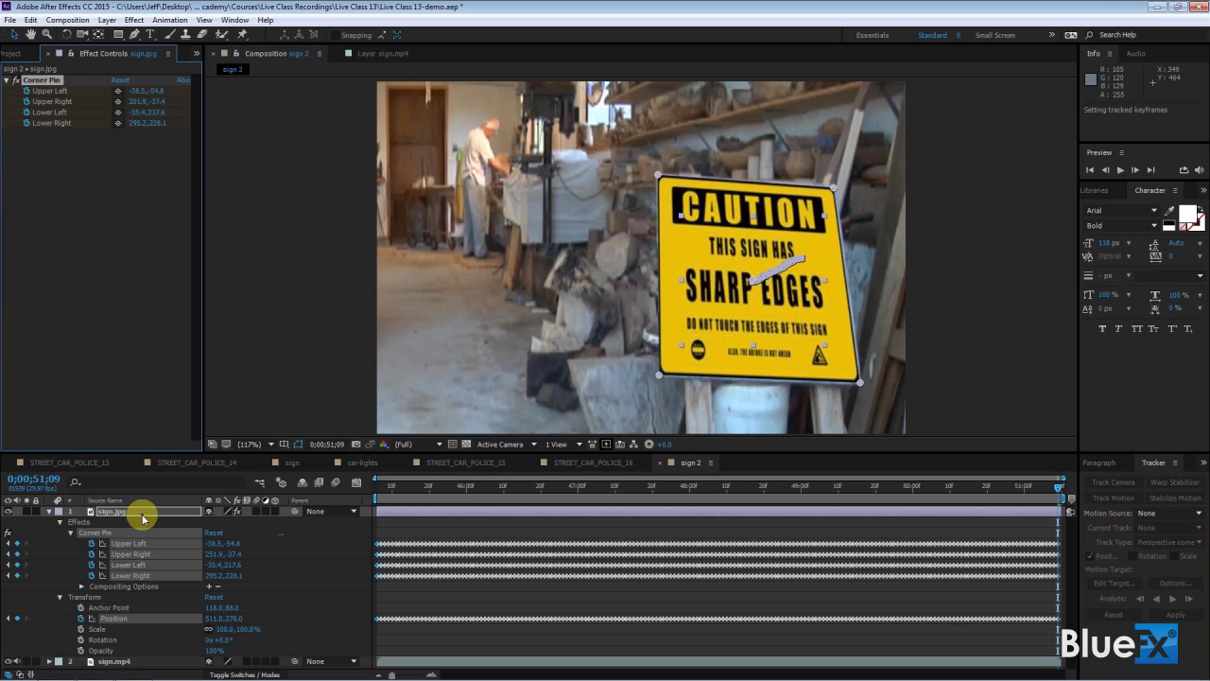
mouse_move(121, 539)
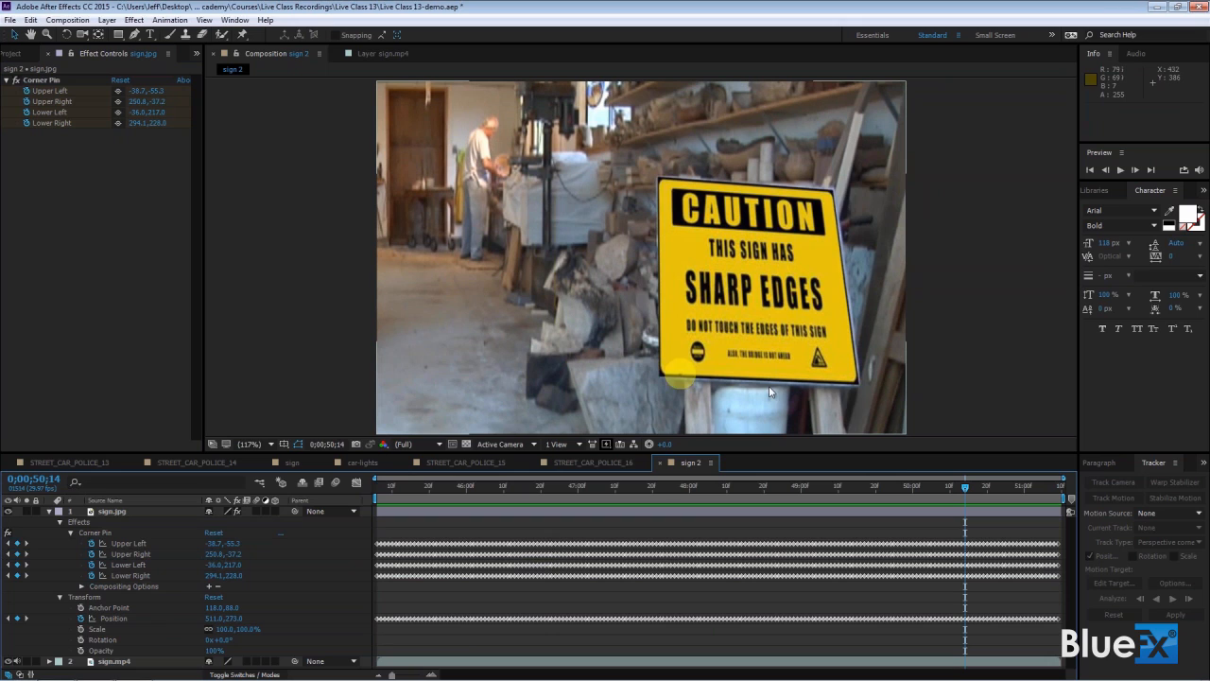
drag(679, 378, 844, 204)
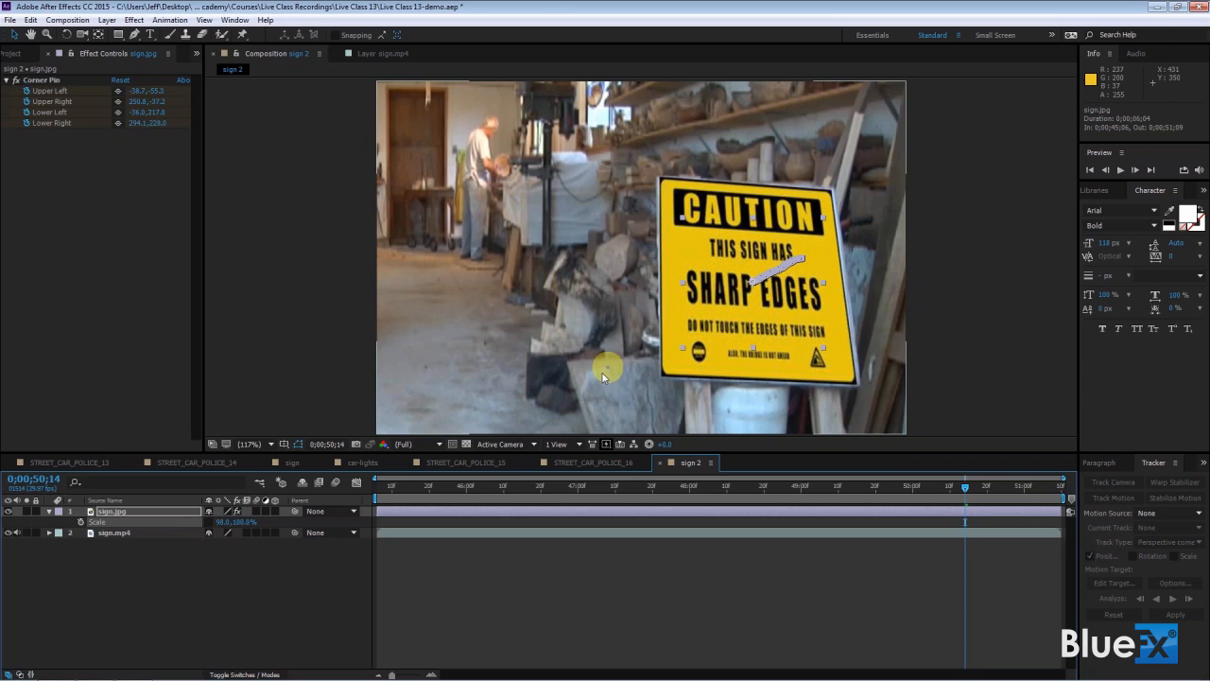
mouse_move(851, 276)
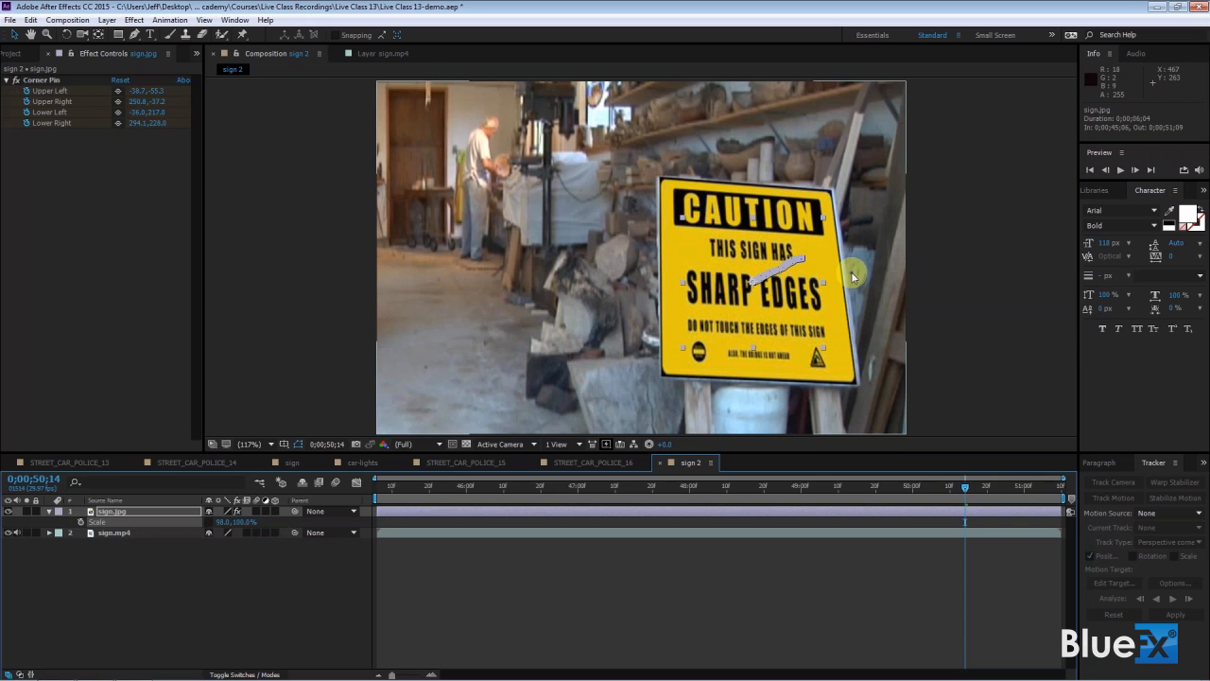